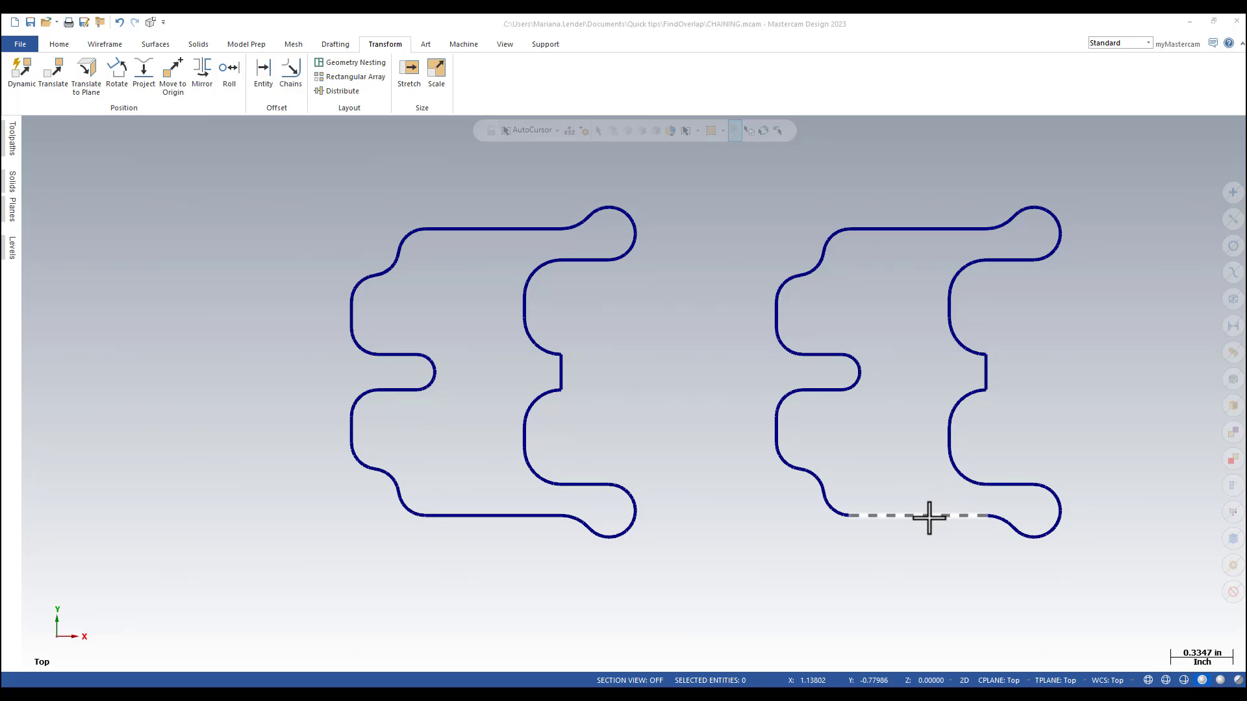
Chain the whole right E-shaped outline from its bottom edge.
{"action": "left_click", "coordinate": [928, 516]}
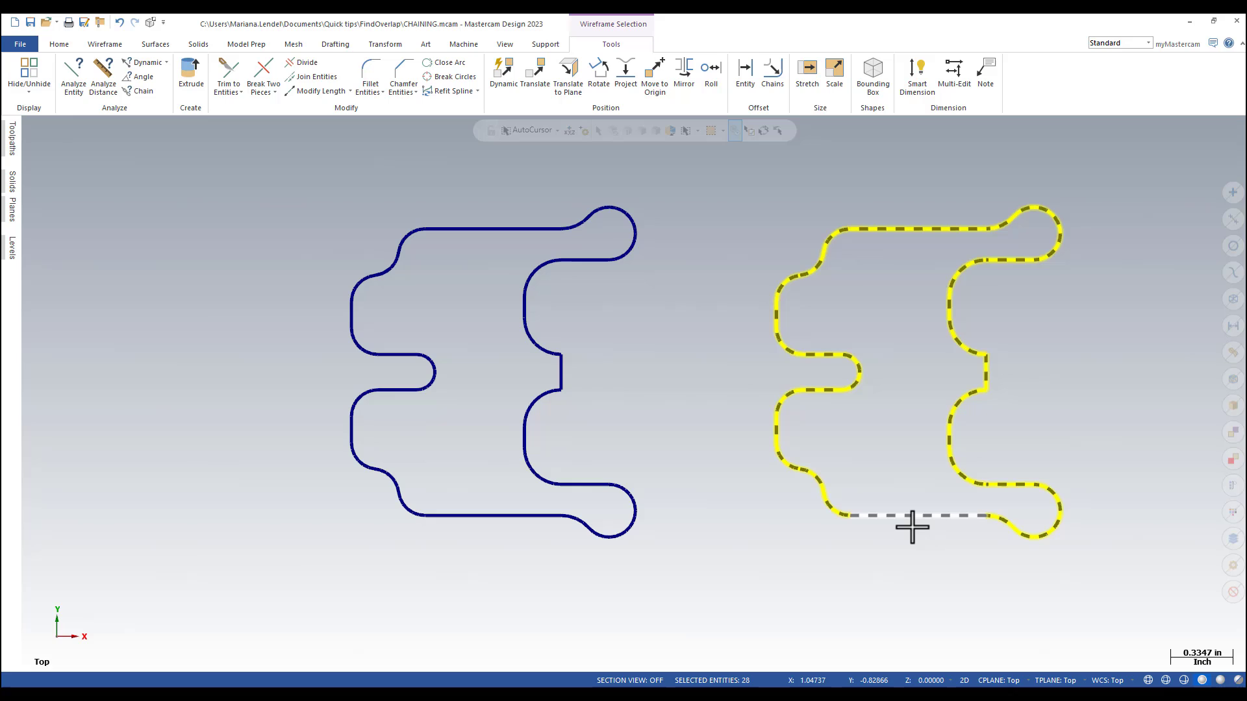
{"action": "mouse_move", "coordinate": [974, 545]}
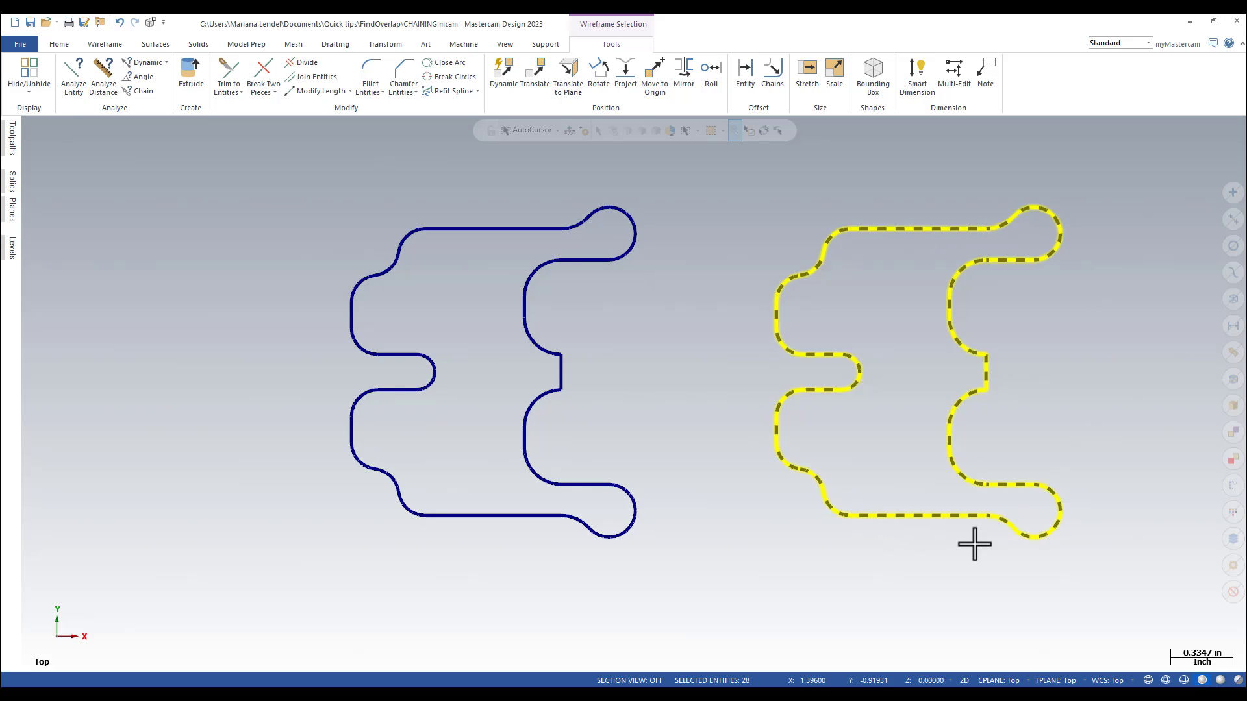
{"action": "mouse_move", "coordinate": [909, 546]}
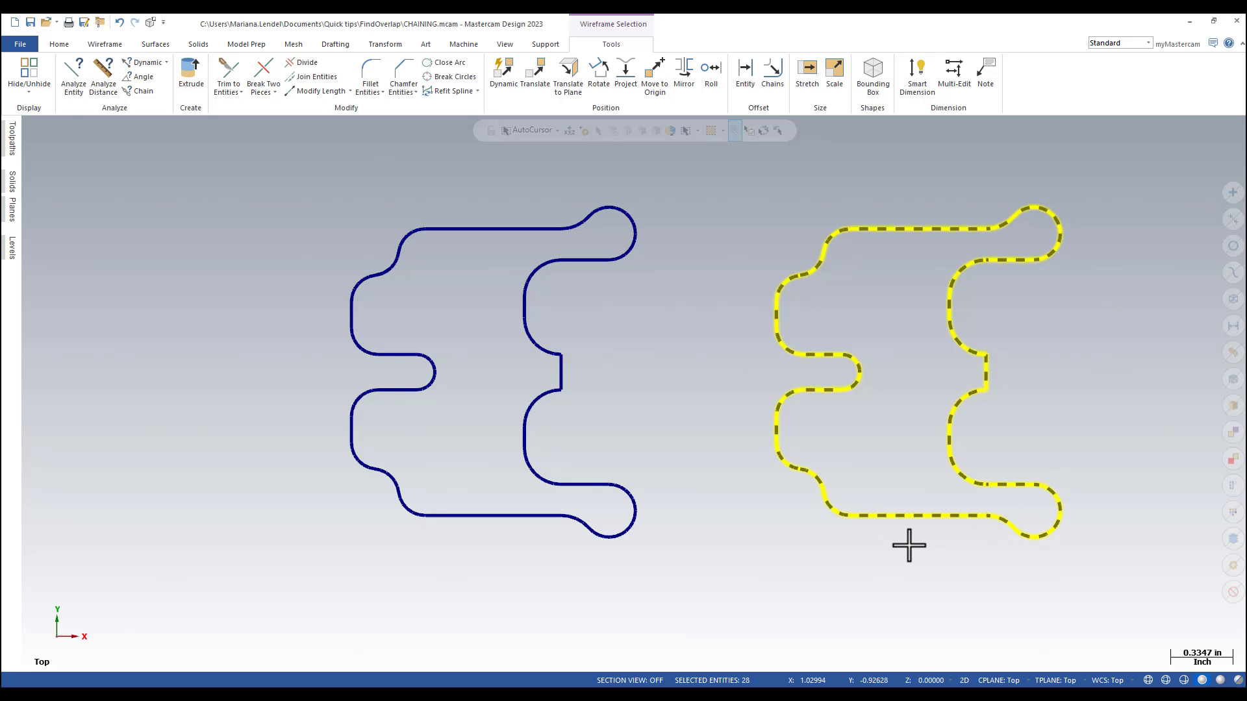
{"action": "mouse_move", "coordinate": [897, 545]}
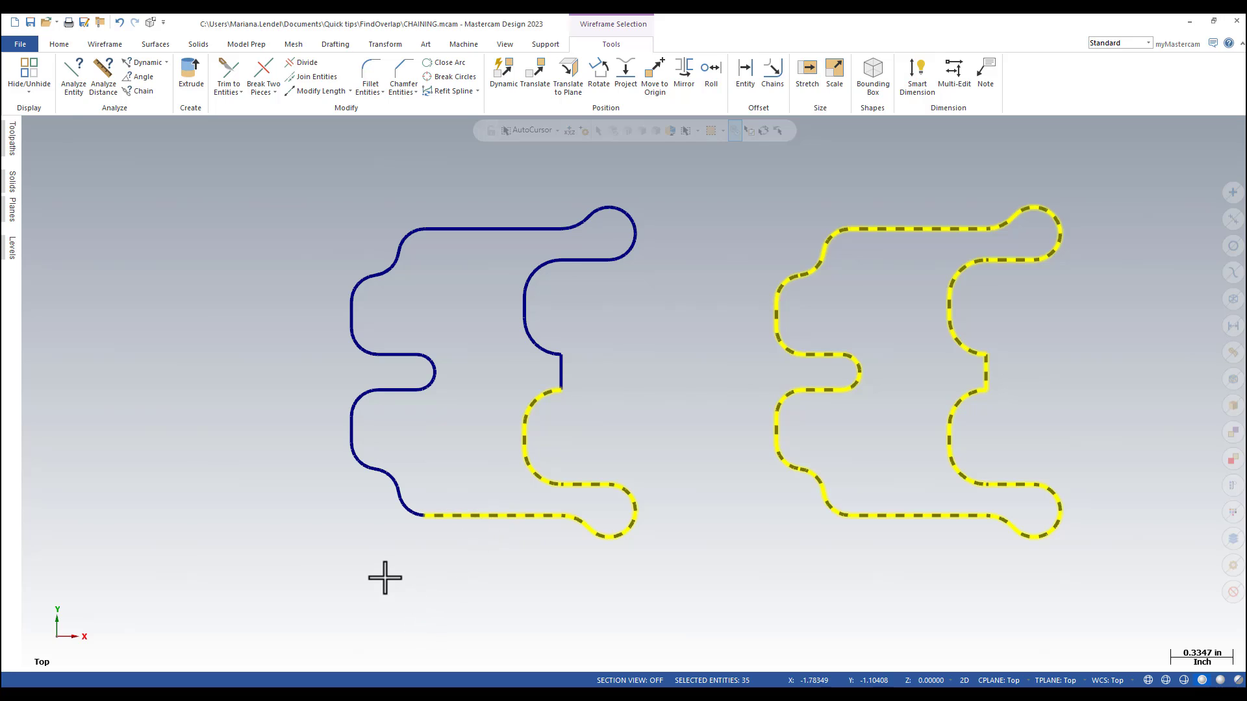
{"action": "mouse_move", "coordinate": [499, 550]}
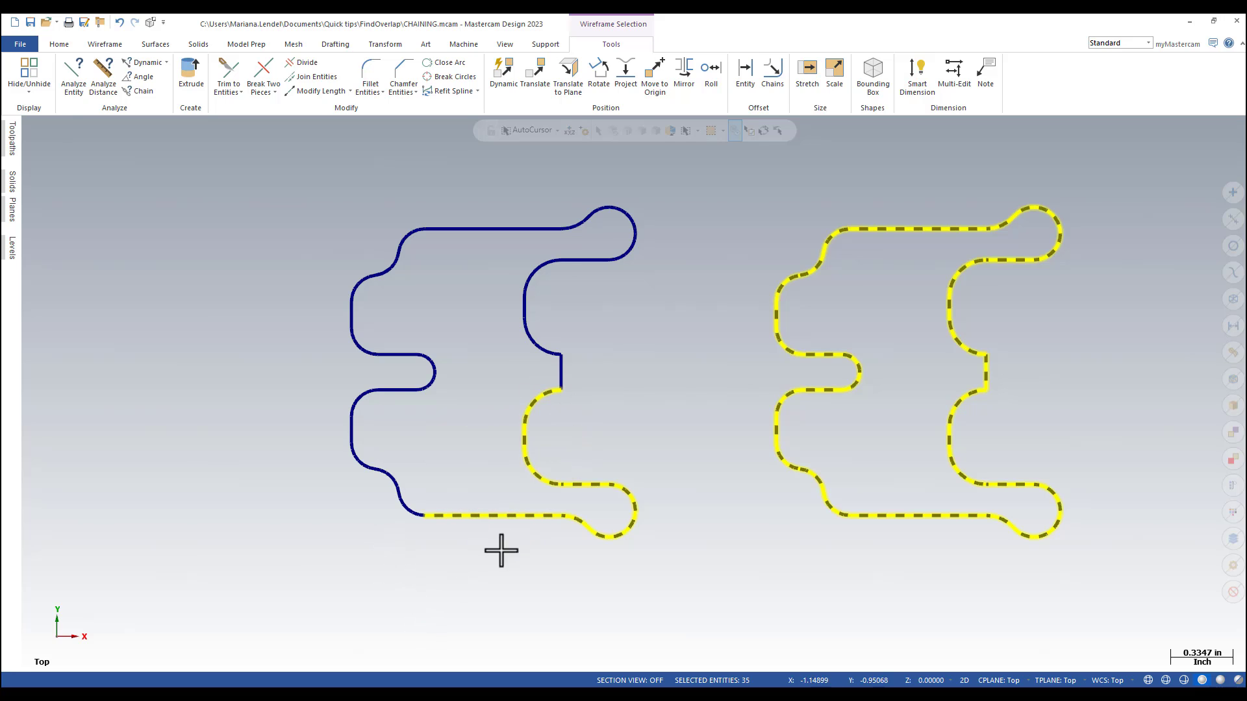
{"action": "mouse_move", "coordinate": [1232, 593]}
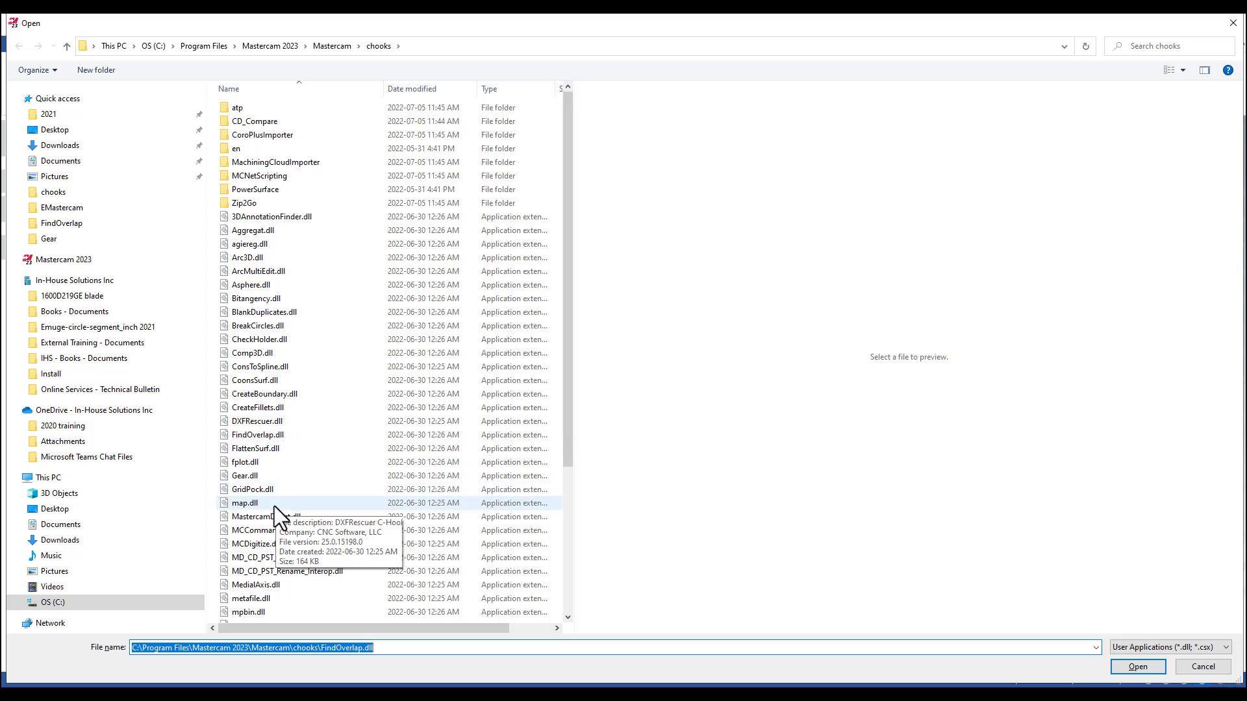
Run the FindOverlap.dll add-in from the chooks folder.
{"action": "left_click", "coordinate": [258, 434]}
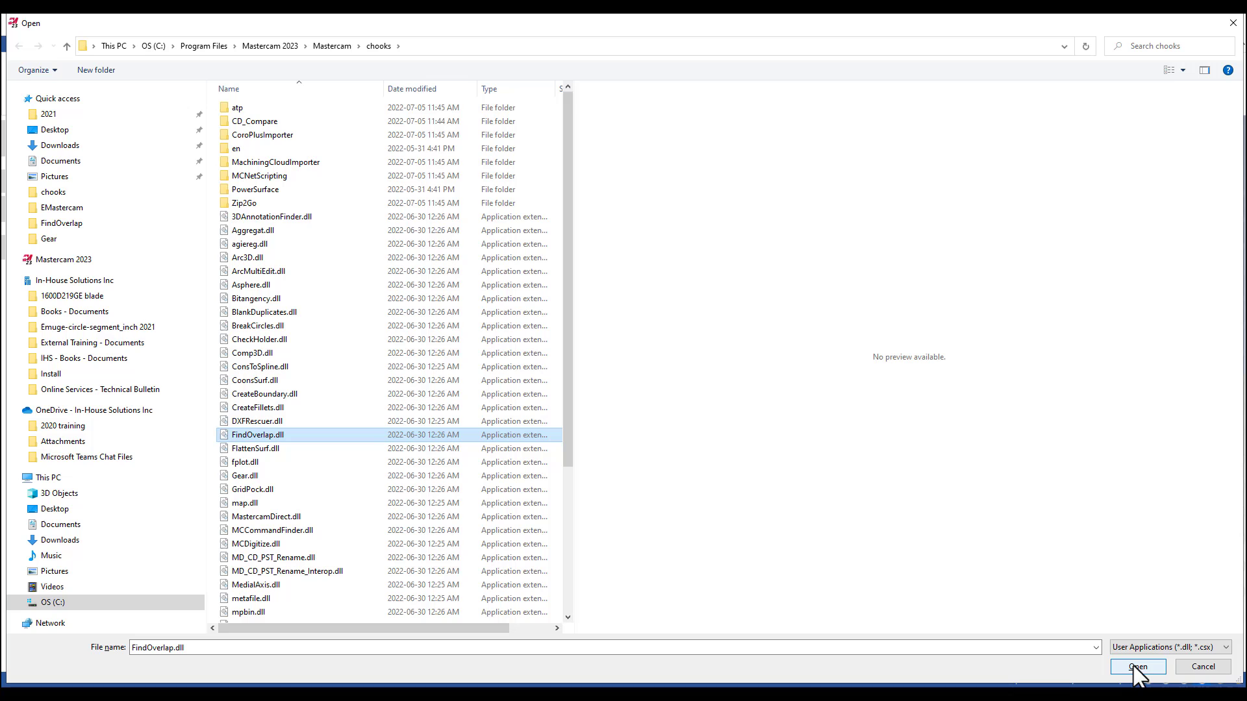
{"action": "left_click", "coordinate": [1136, 667]}
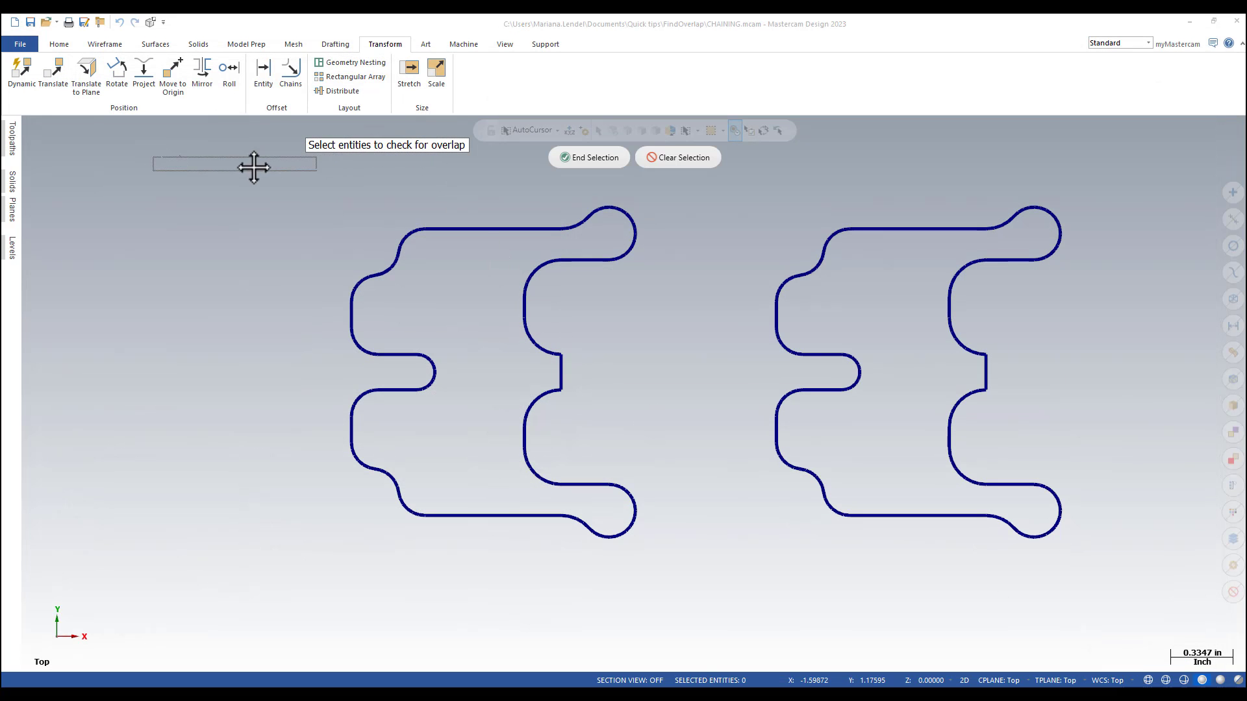
{"action": "mouse_move", "coordinate": [301, 296]}
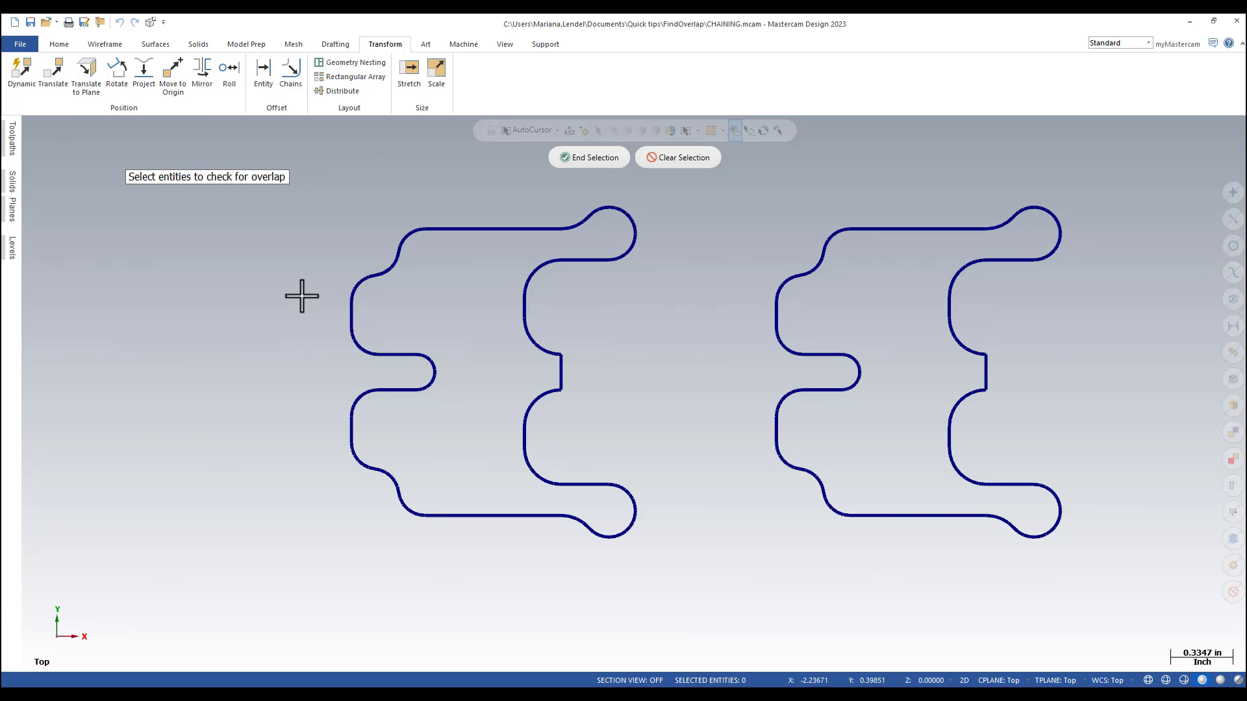
Window-select the left E-shape and end selection for the overlap check.
{"action": "left_click_drag", "start_coordinate": [315, 162], "coordinate": [691, 568]}
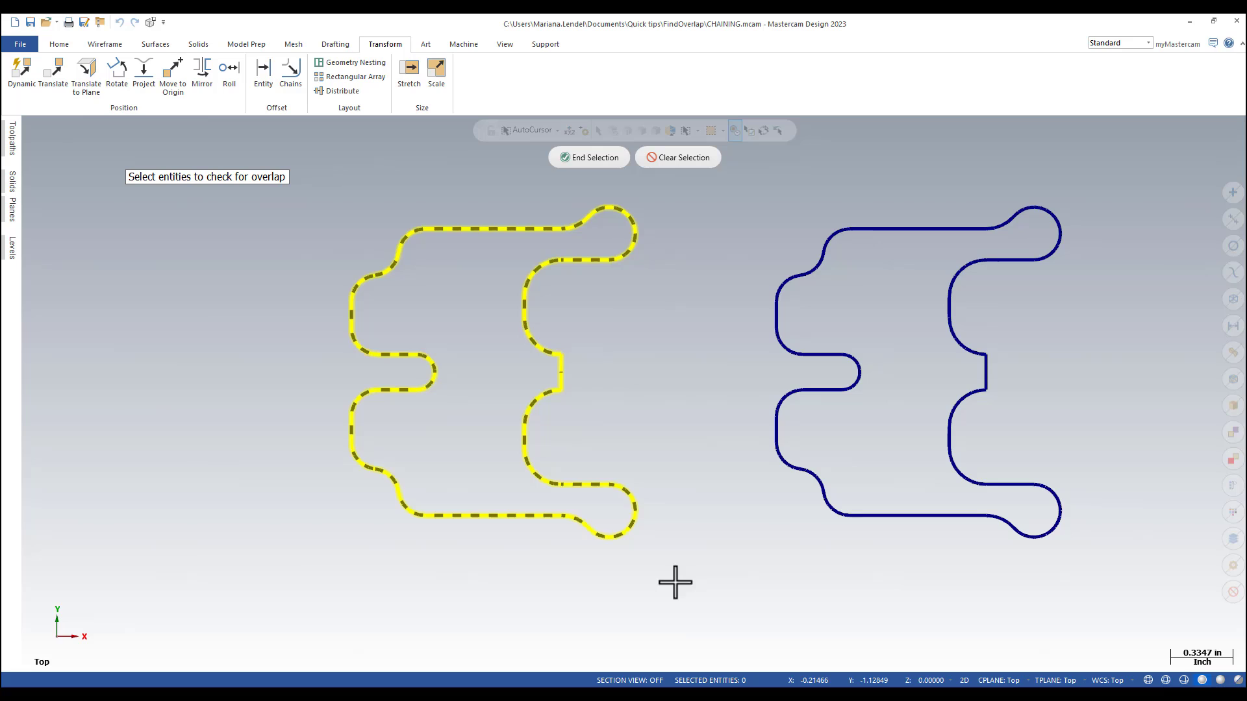
{"action": "left_click", "coordinate": [589, 156]}
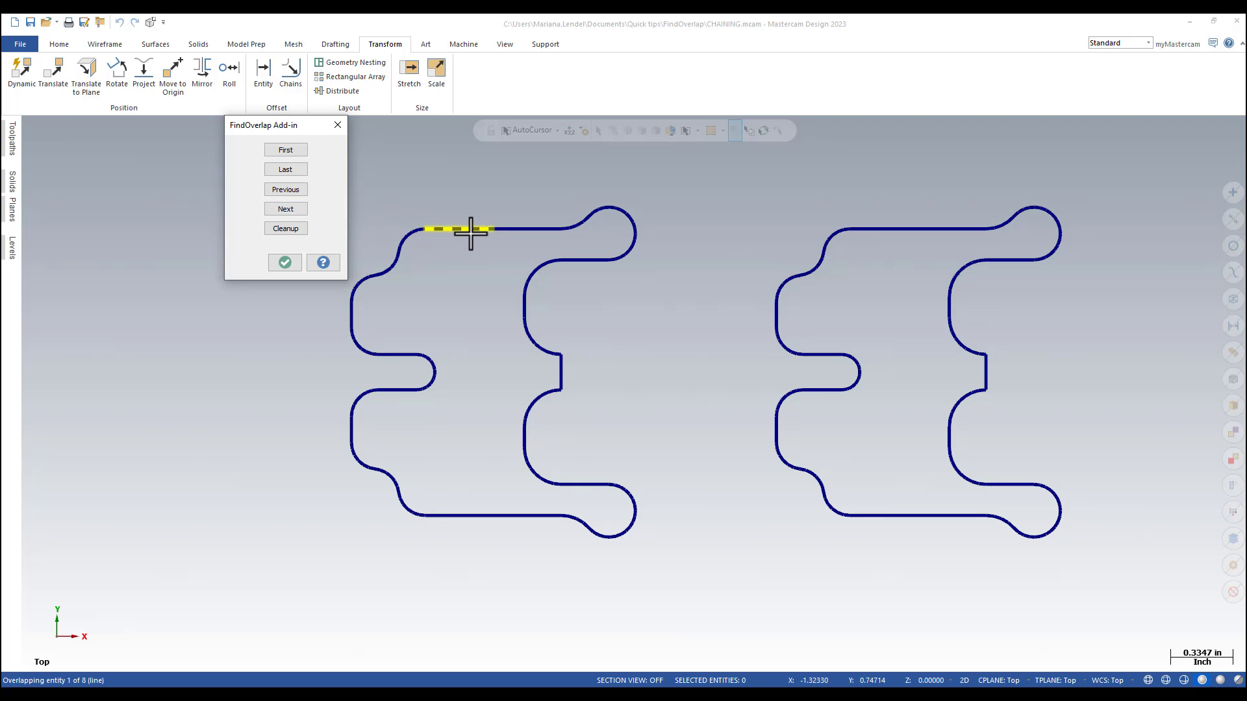
{"action": "mouse_move", "coordinate": [466, 230]}
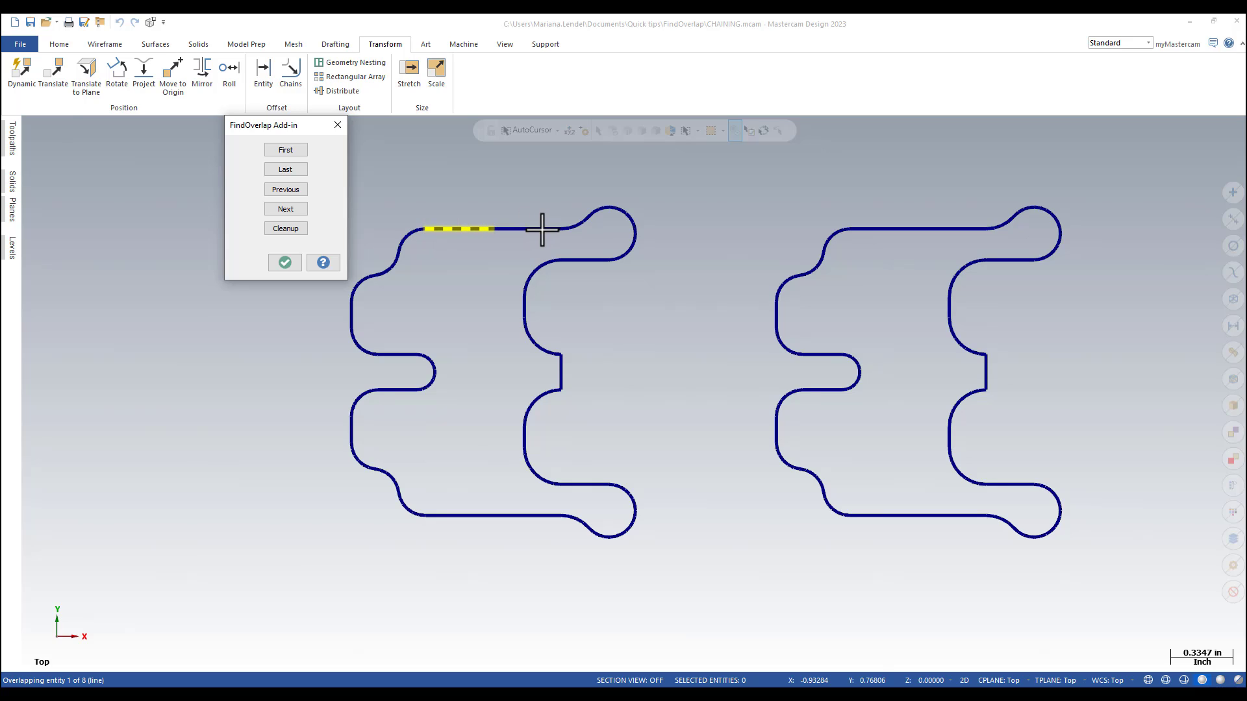
Step through overlapping entities 2 to 8, ending on the upper-left arc.
{"action": "left_click", "coordinate": [284, 208]}
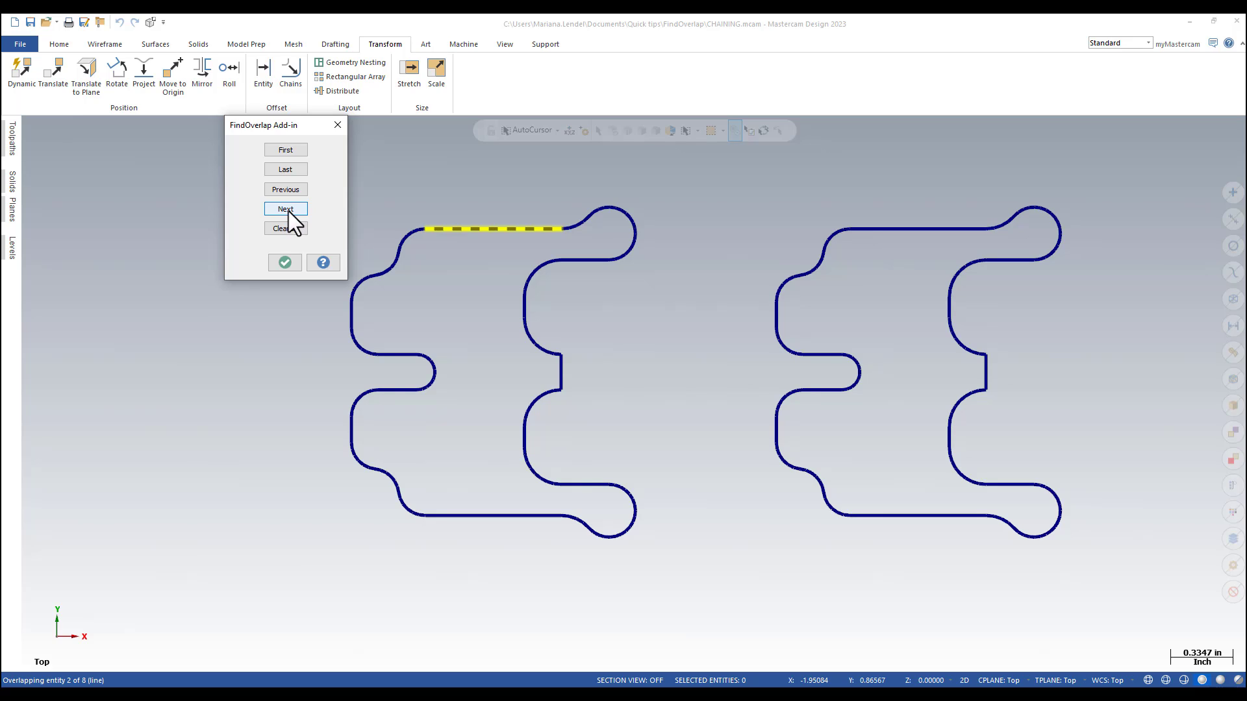
{"action": "left_click", "coordinate": [284, 208]}
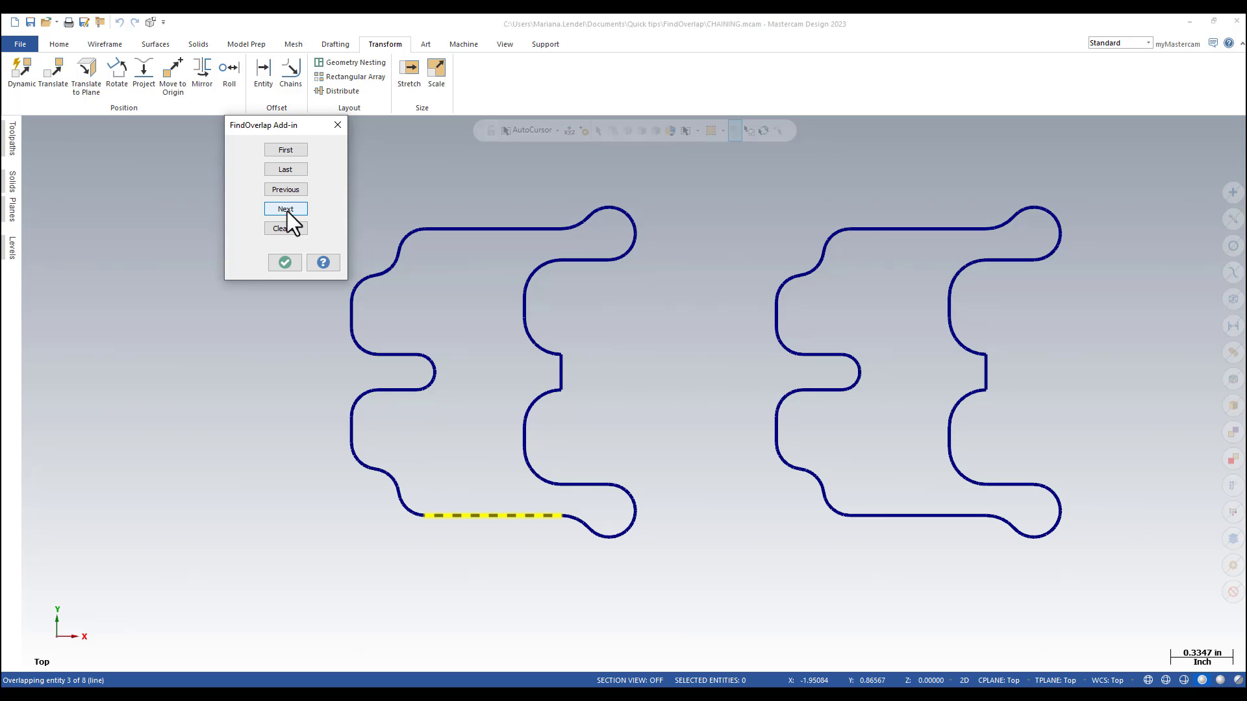
{"action": "left_click", "coordinate": [284, 209]}
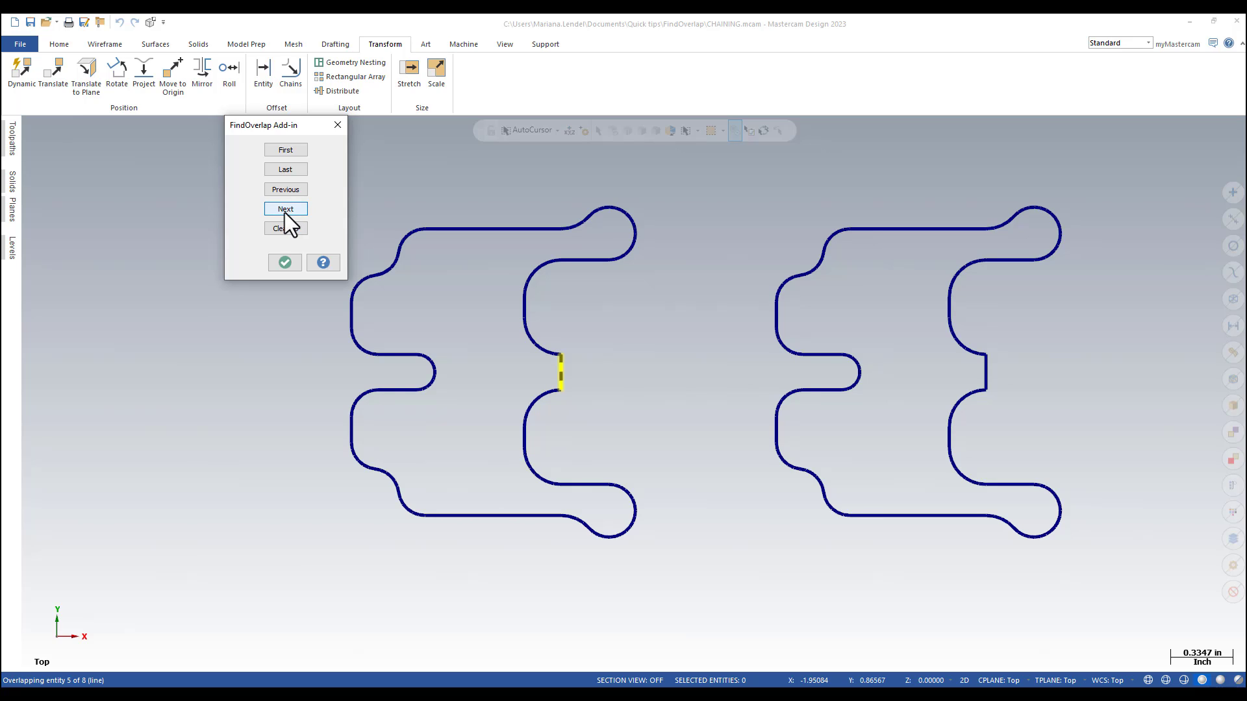
{"action": "left_click", "coordinate": [285, 208]}
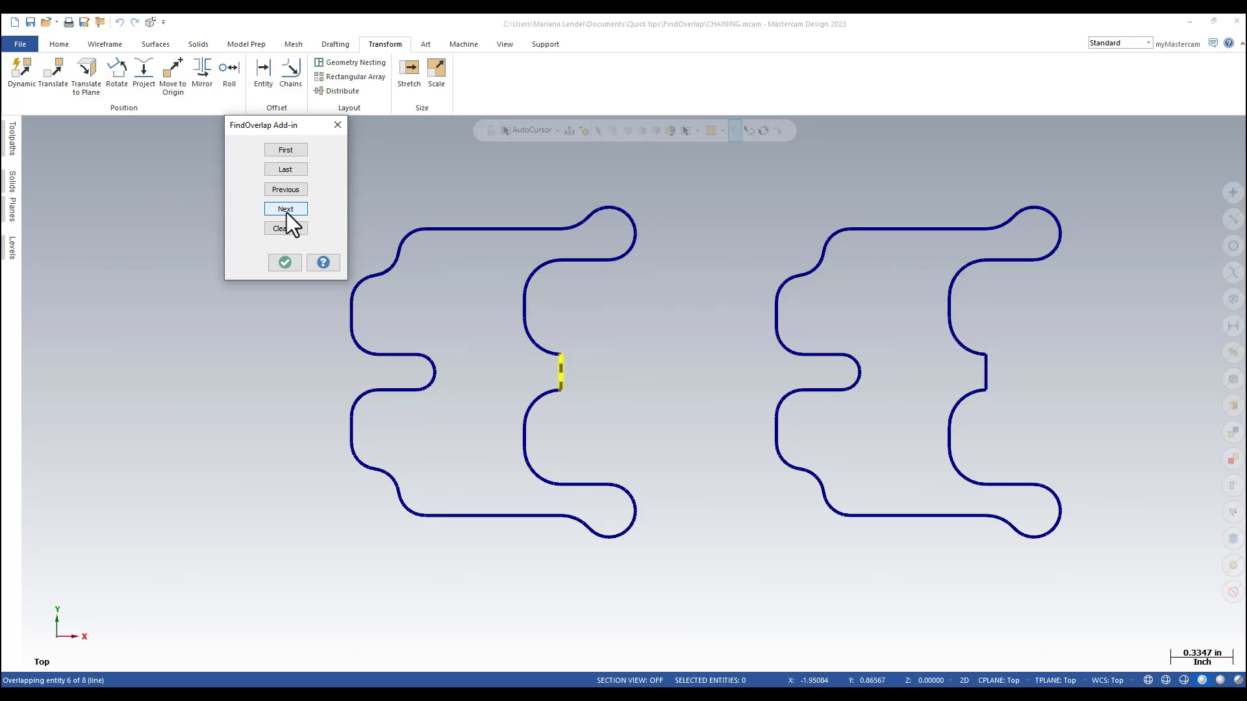
{"action": "left_click", "coordinate": [284, 208]}
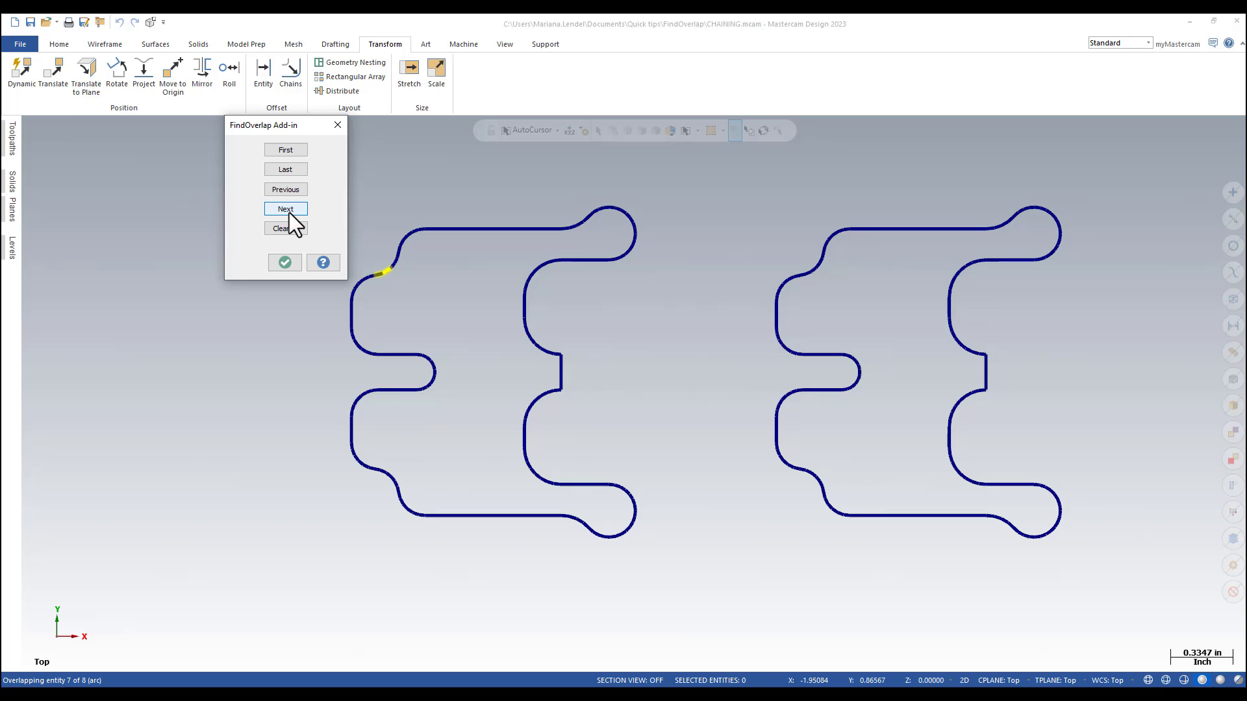
{"action": "left_click", "coordinate": [284, 208]}
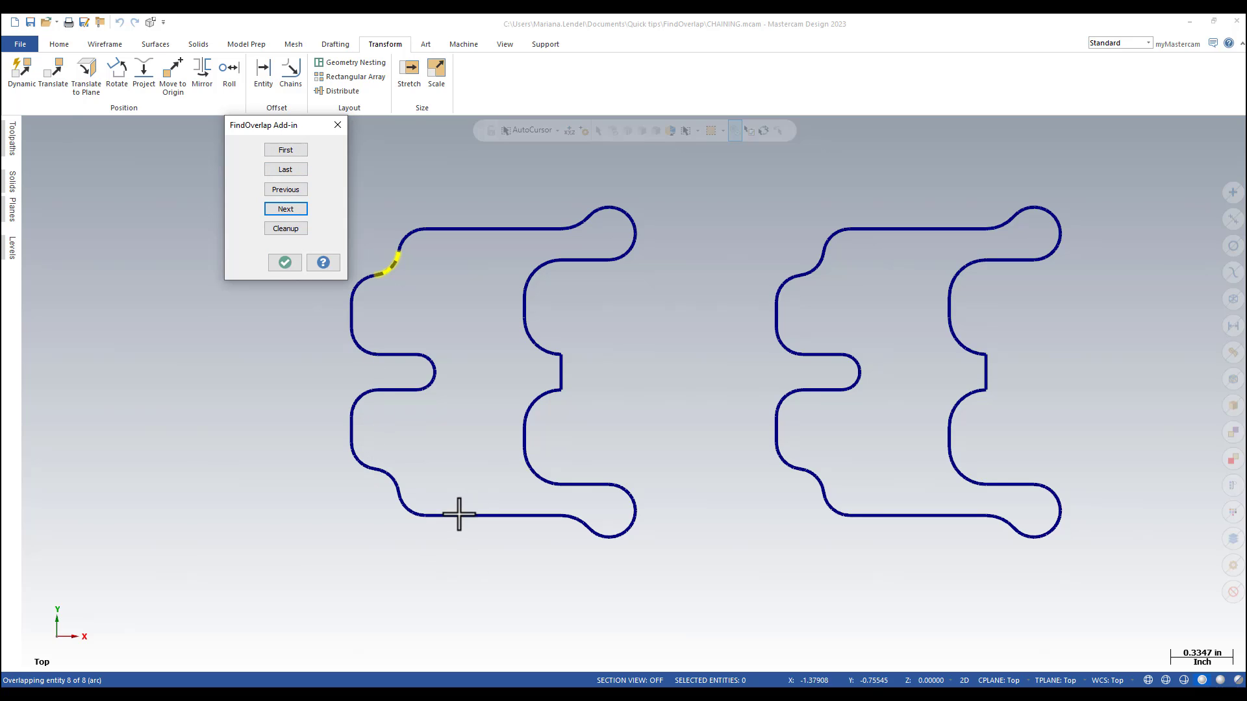
{"action": "mouse_move", "coordinate": [424, 220]}
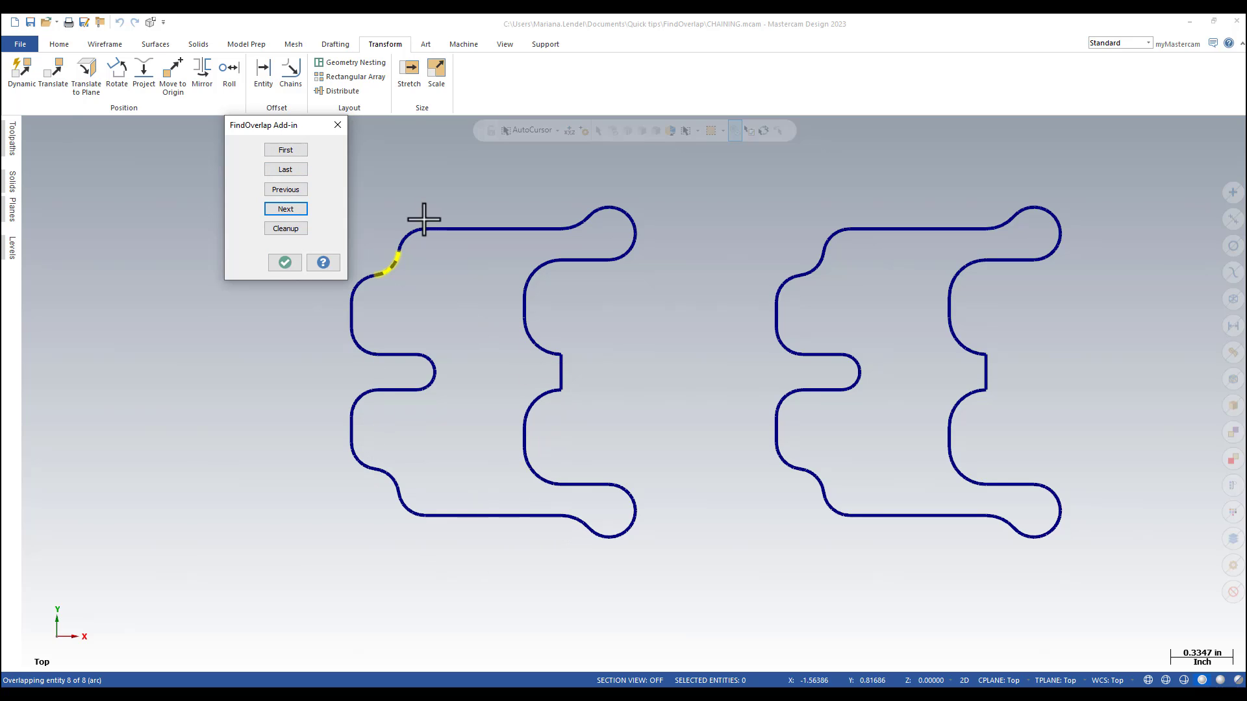
{"action": "mouse_move", "coordinate": [613, 371]}
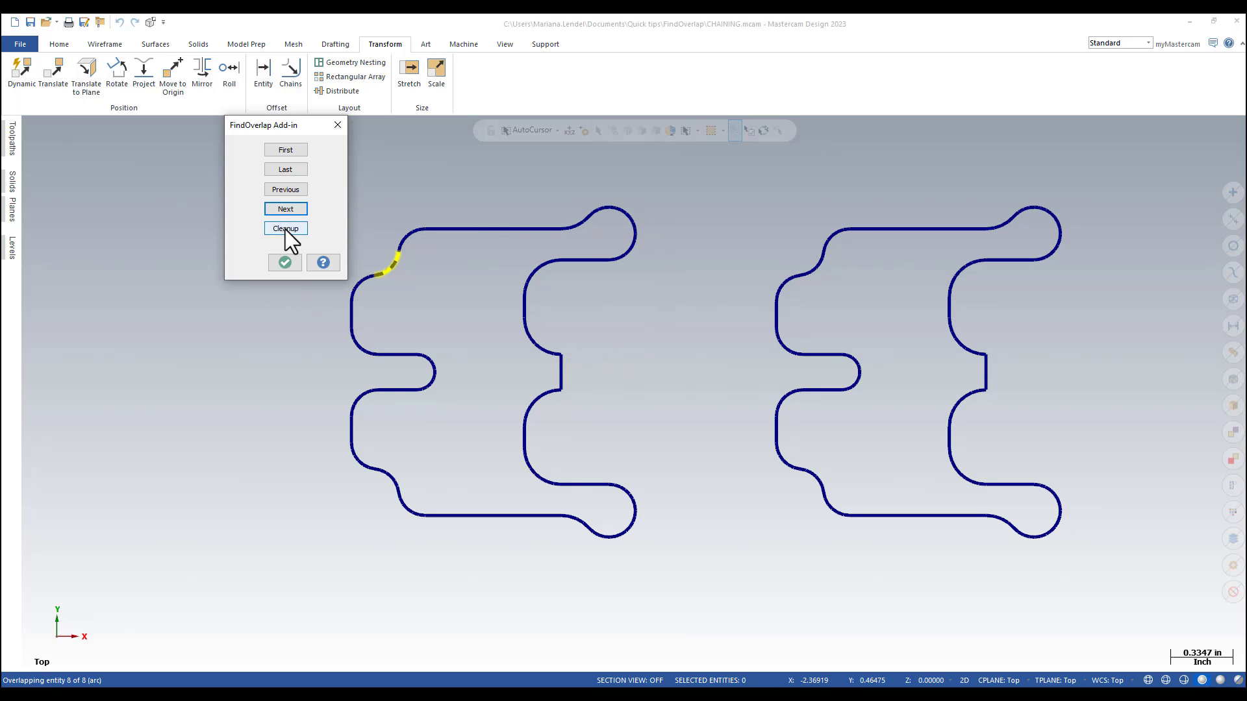
Clean up the 4 overlapping entities and acknowledge the deletion report.
{"action": "left_click", "coordinate": [284, 228]}
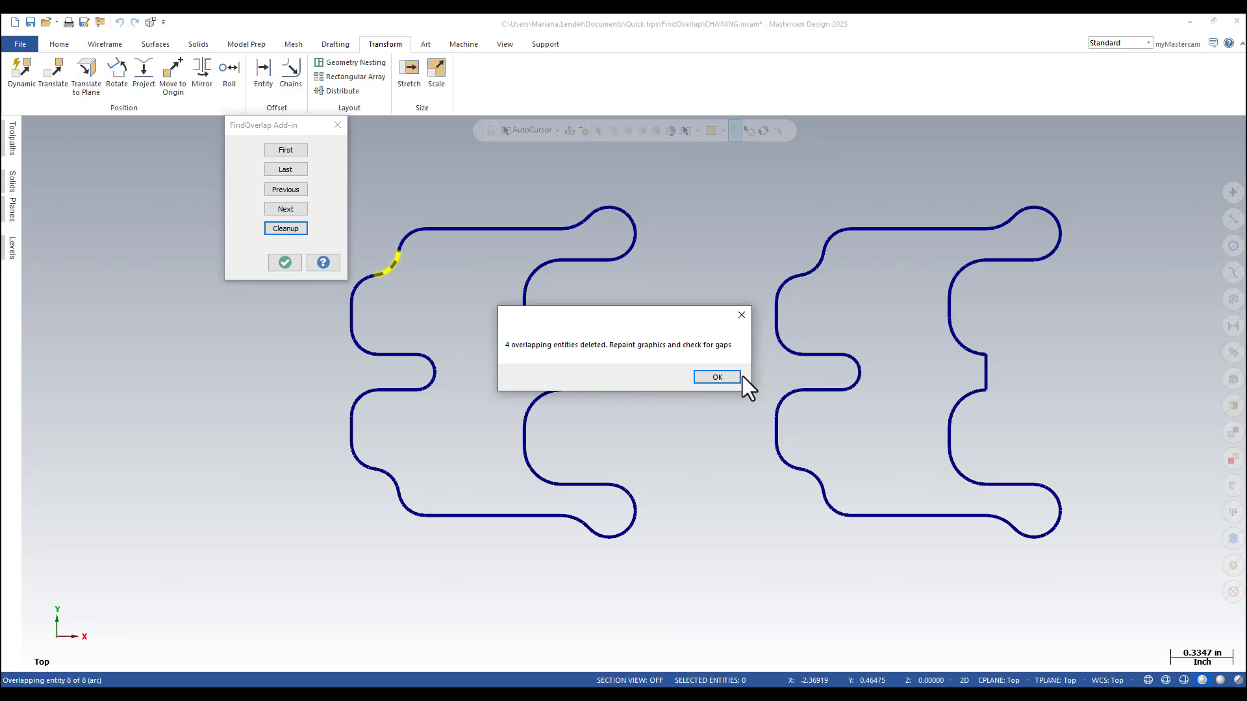
{"action": "left_click", "coordinate": [715, 376]}
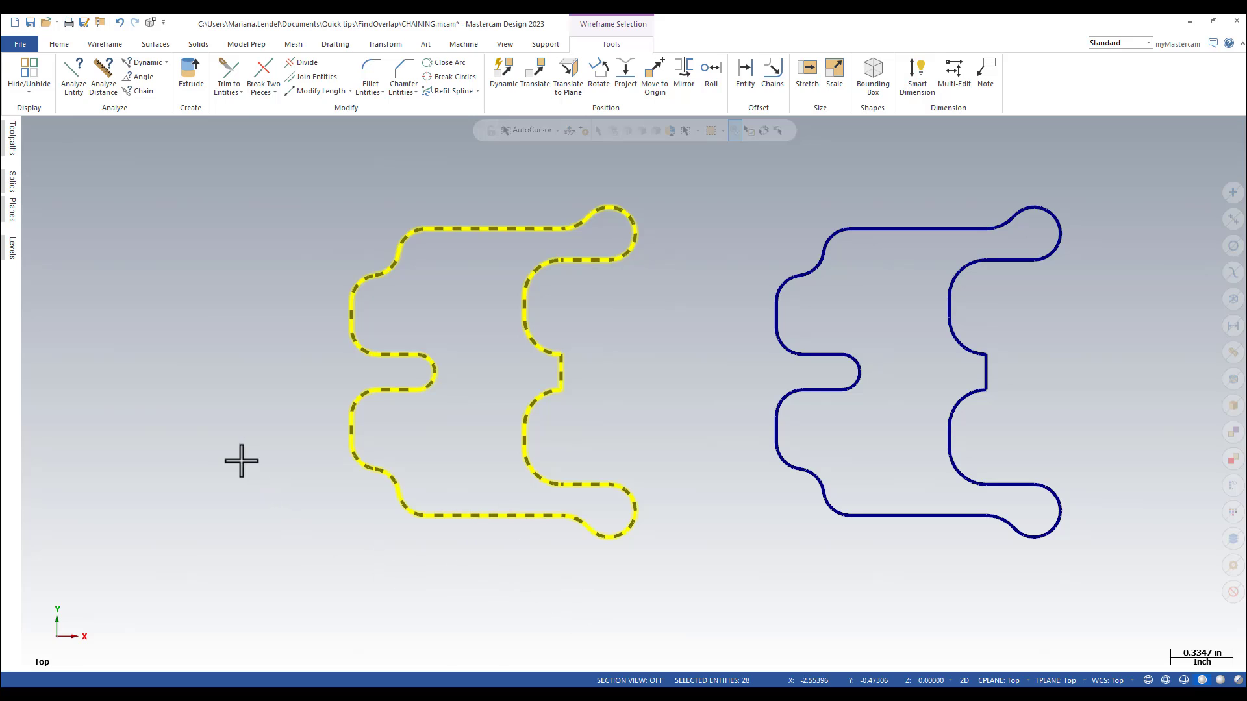
{"action": "mouse_move", "coordinate": [621, 395]}
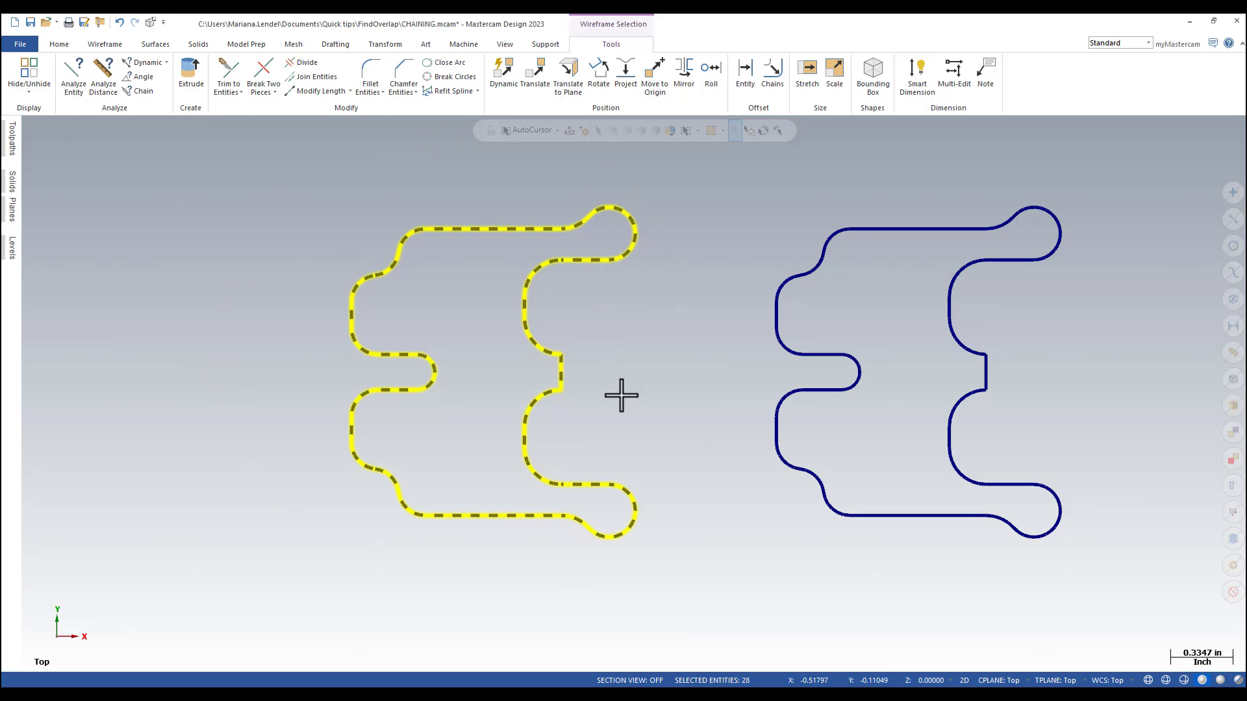
{"action": "mouse_move", "coordinate": [655, 563]}
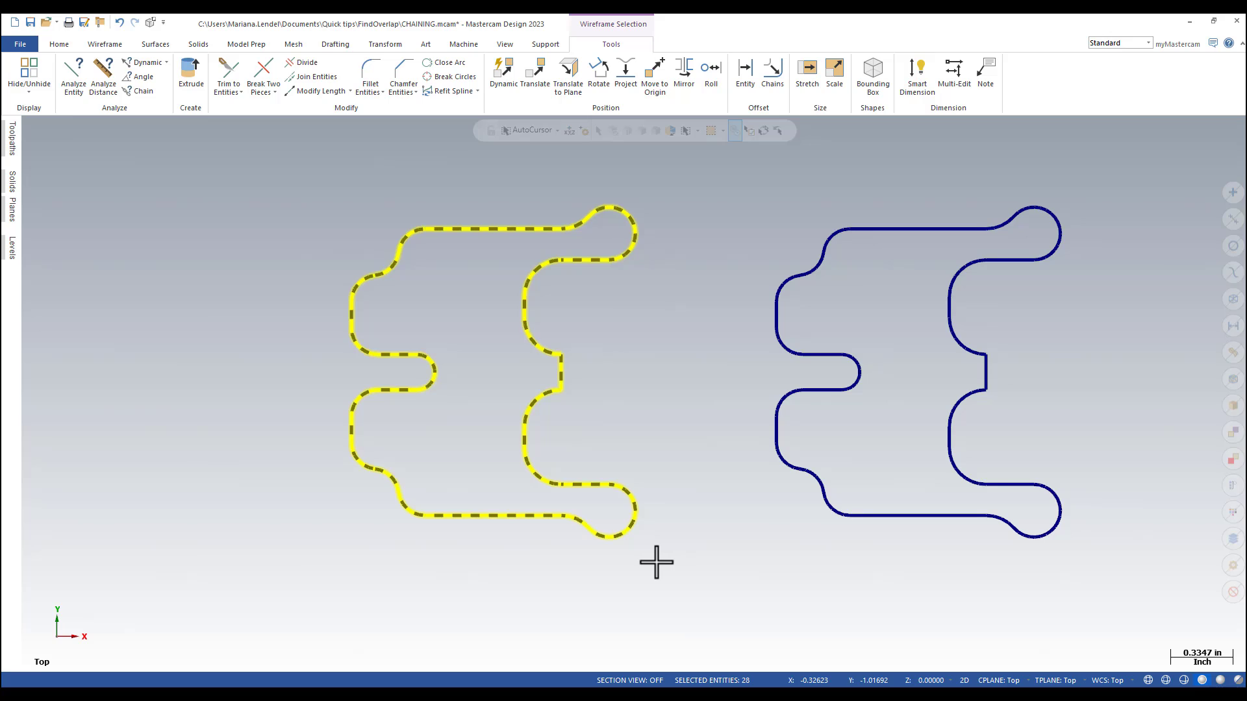